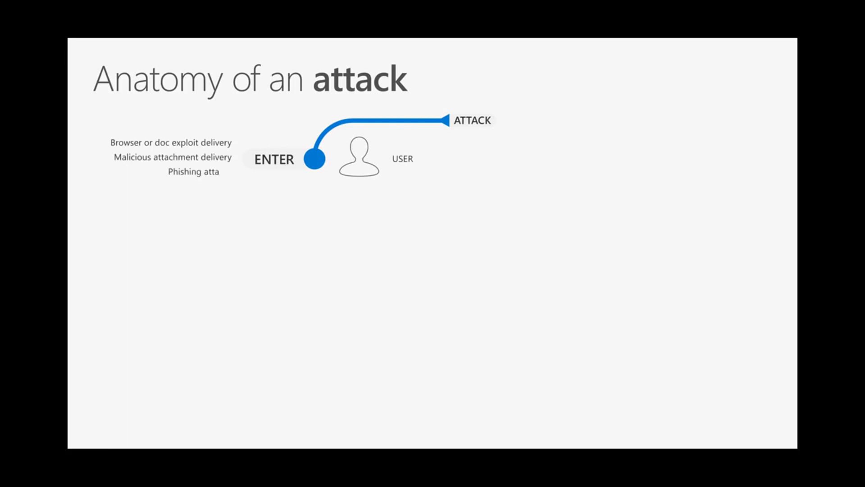
- Play through the attack chain animations until the ENDGAME banner and its impacts appear
text(cks)
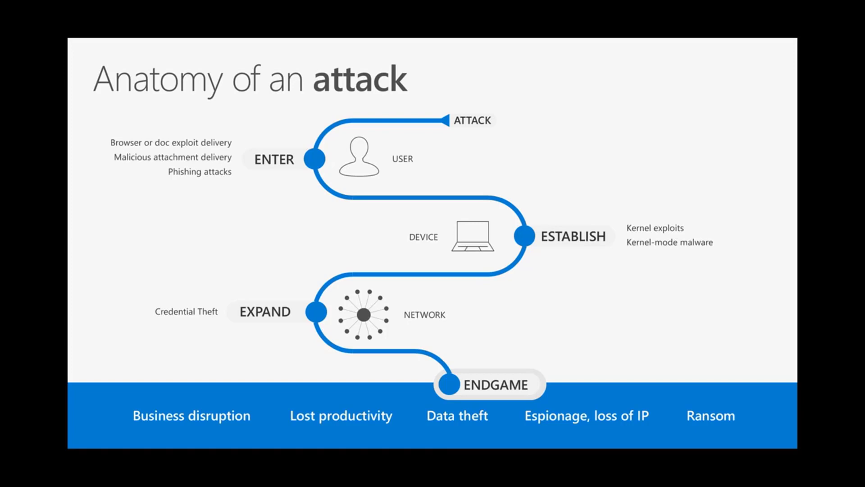
- Advance from the attack slide to the bug-infested 'Normal looking website' sketch
key(Right)
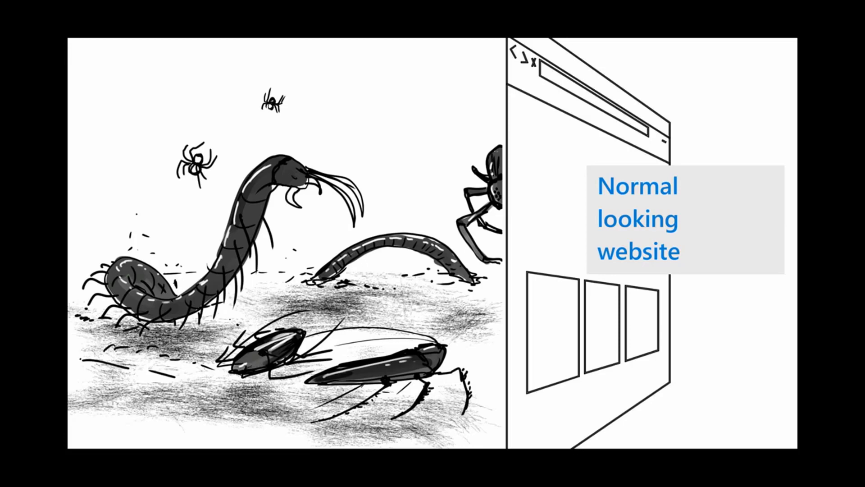
- Advance to the slide layering Apps, Platform Services, Kernel and Device Hardware
key(right)
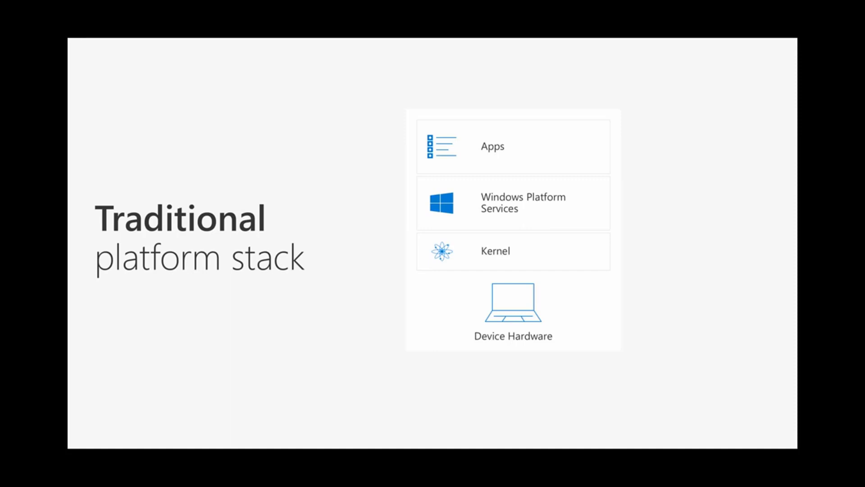
key(Right)
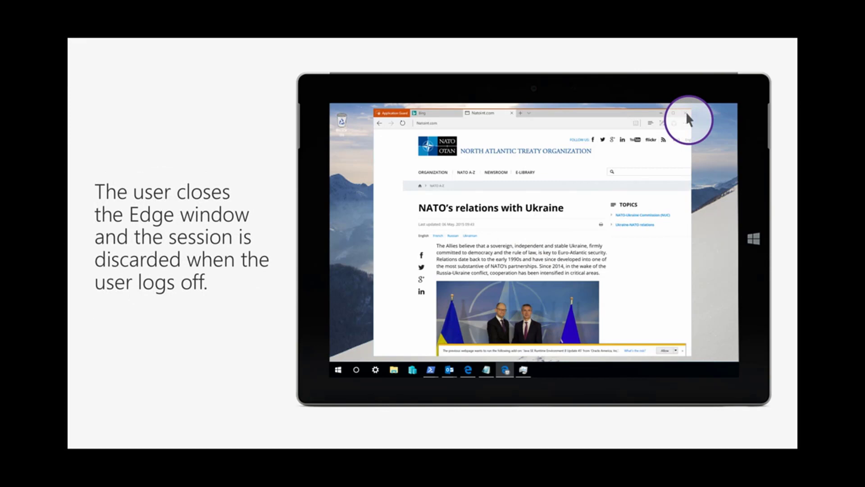
- Move past the 'Back on the host, all is good' slide and switch over to the Edge demo
click(675, 114)
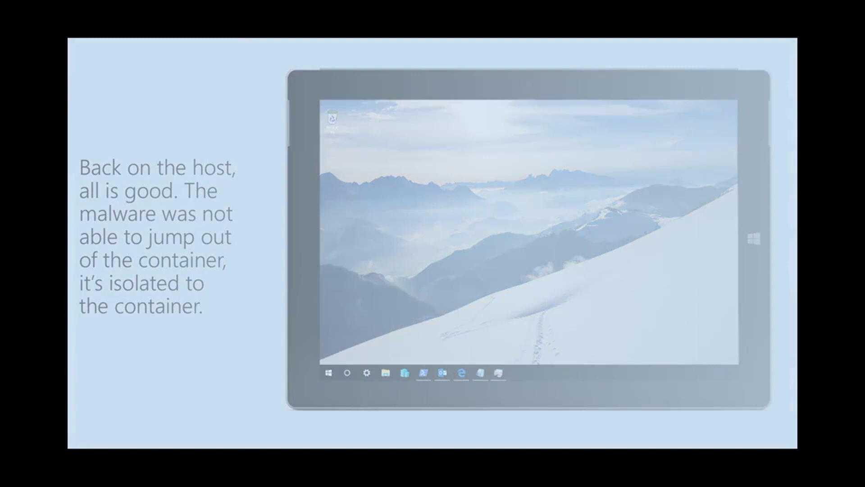
key(alt+tab)
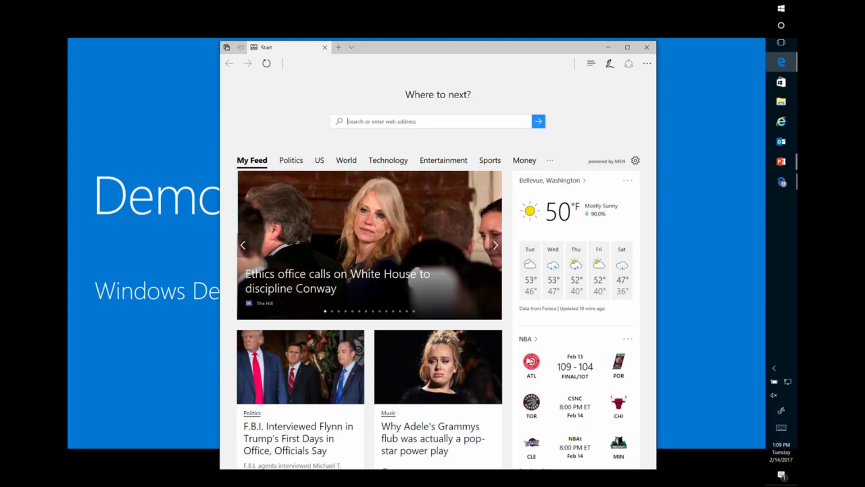
mouse_move(712, 335)
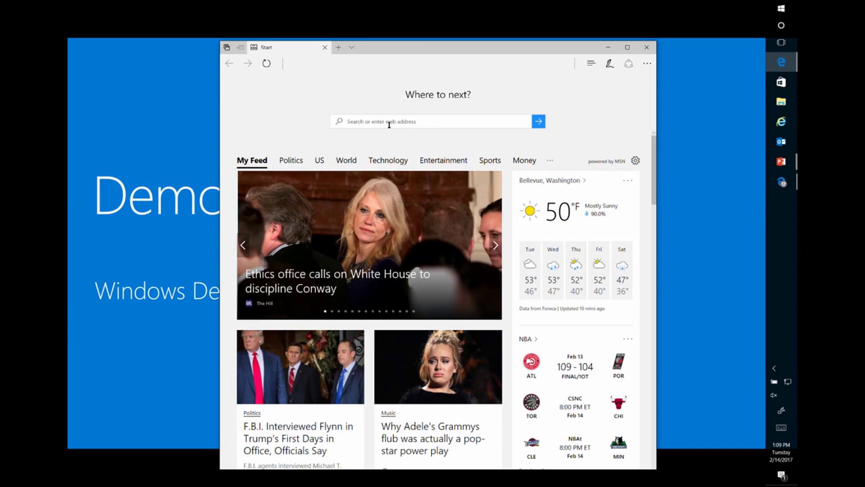
- Start entering msn in the Edge address bar over the Demo slide
text(msn.com)
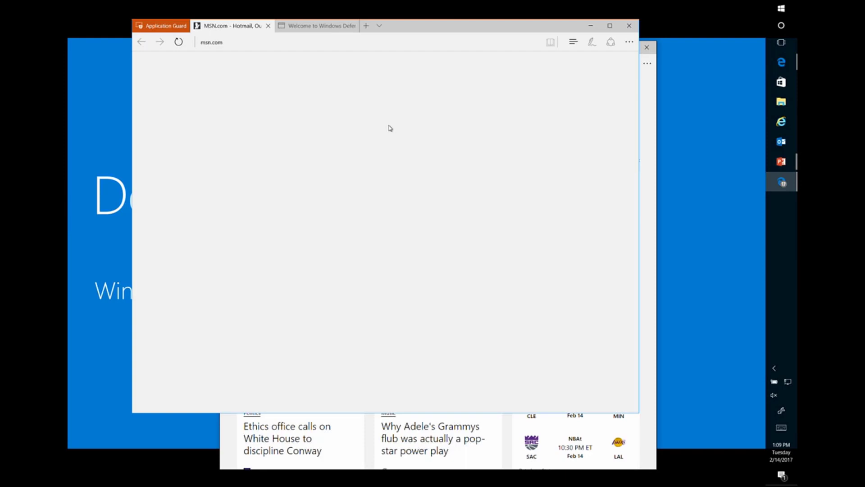
- Load msn.com so it opens in a separate Application Guard window
click(366, 25)
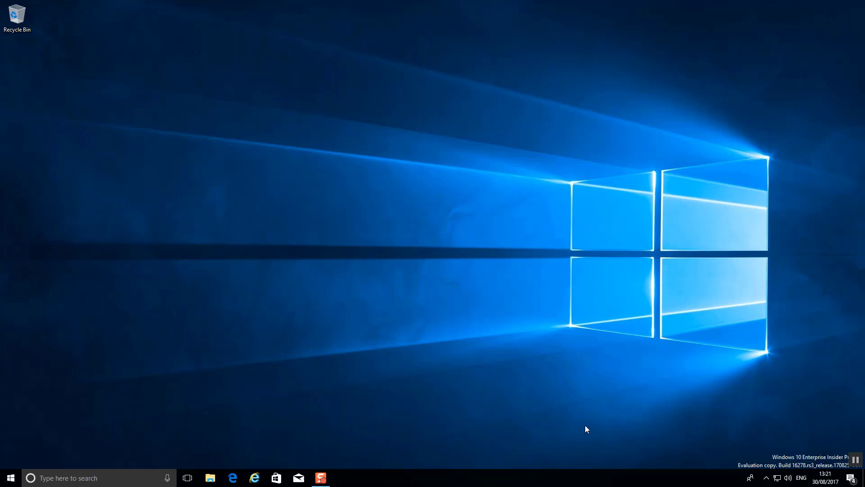
mouse_move(235, 417)
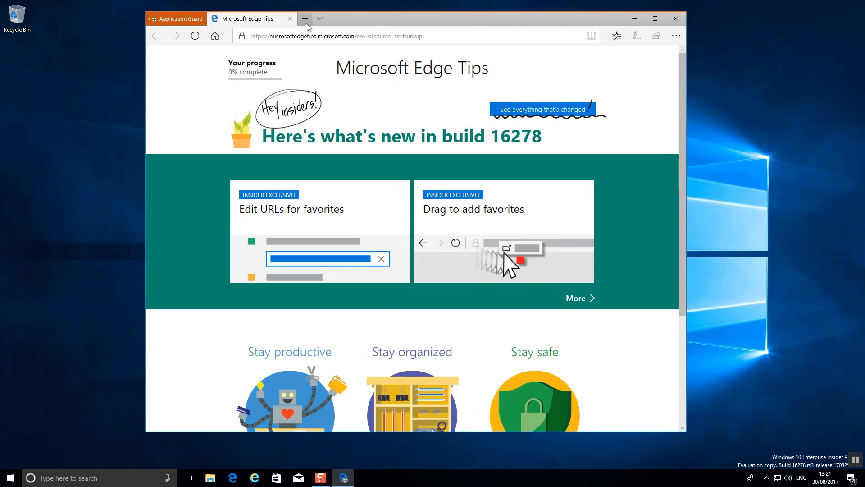
click(305, 18)
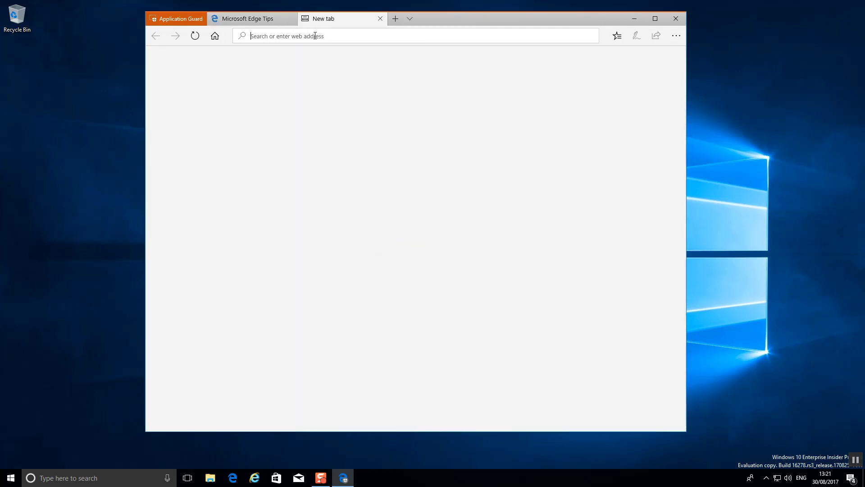
text(w)
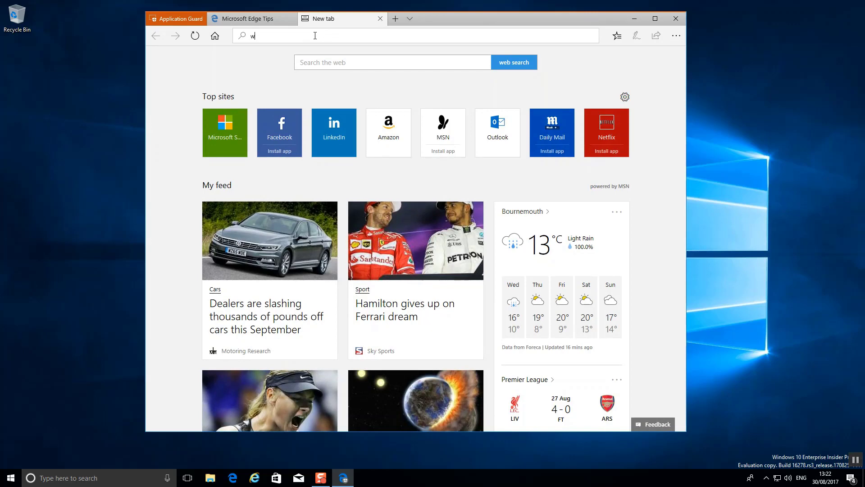
text(www.m)
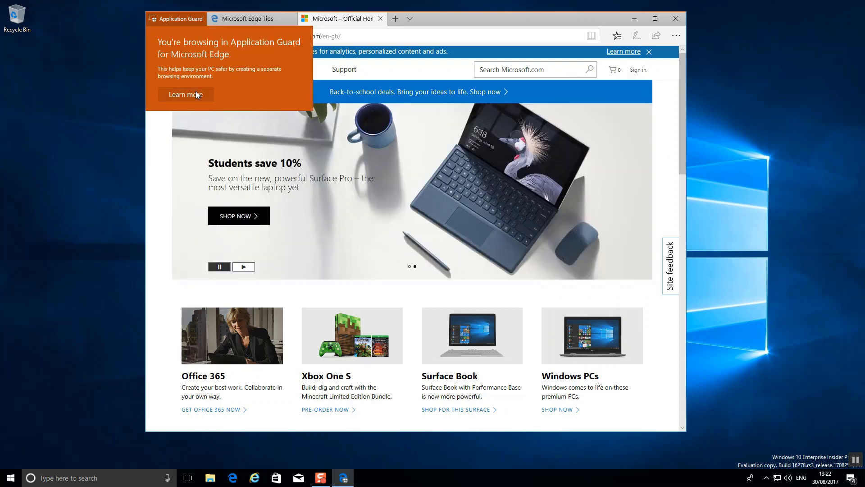
mouse_move(228, 414)
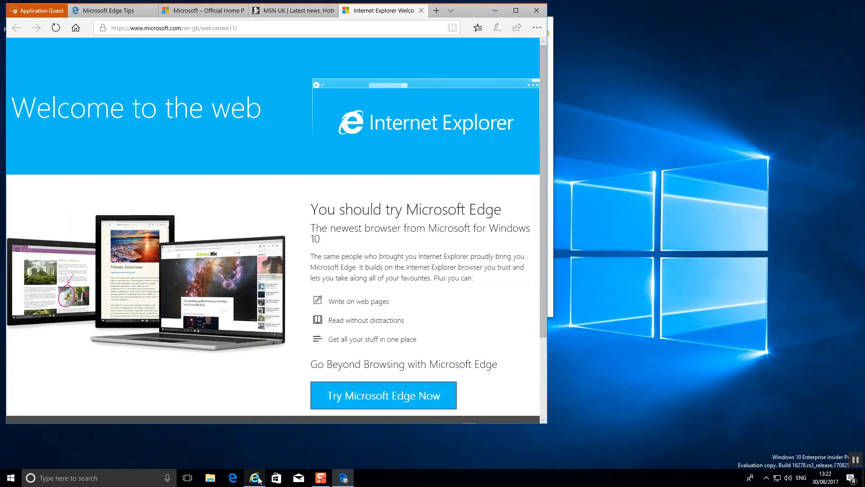
- From Internet Explorer, request bbb.co.uk so it redirects into the Application Guard window
click(255, 478)
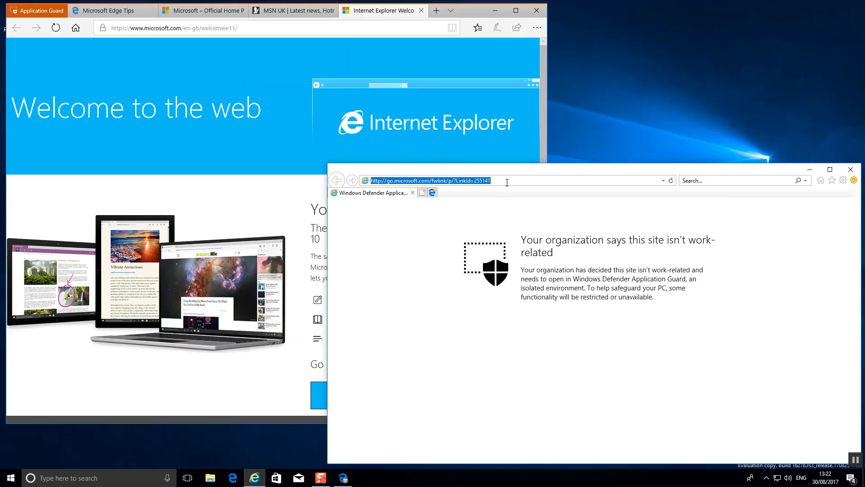
text(microsoft.com/)
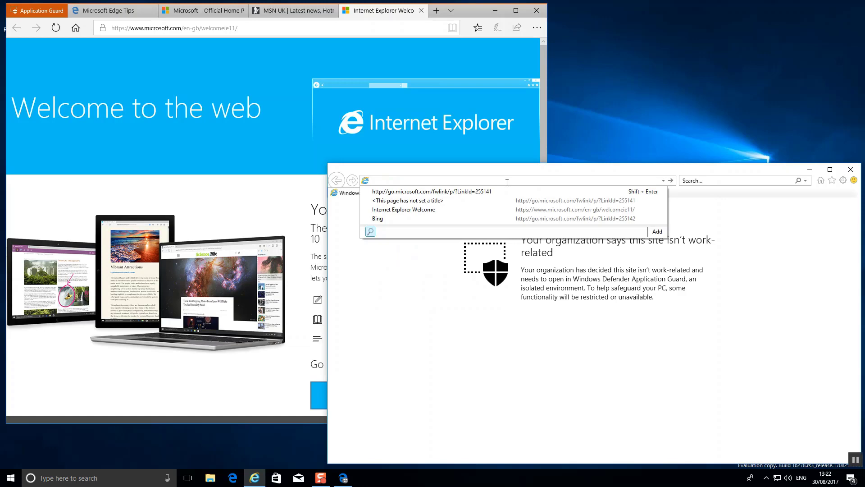
text(bbb)
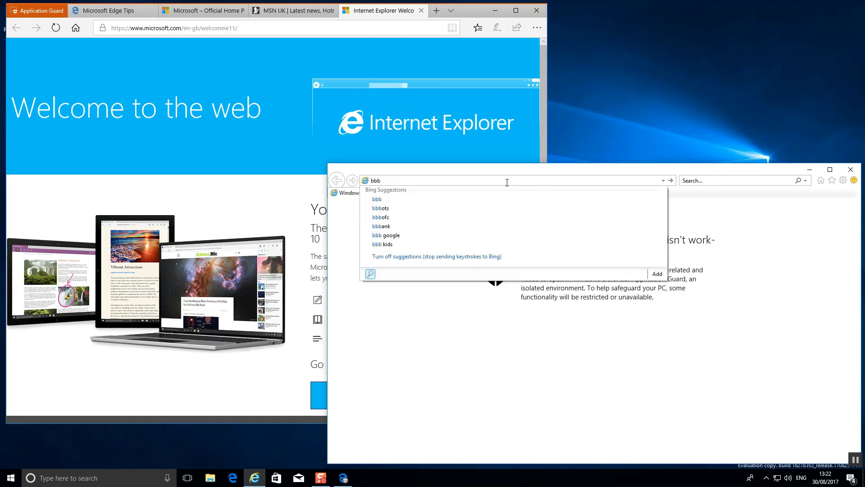
text(.co.uk)
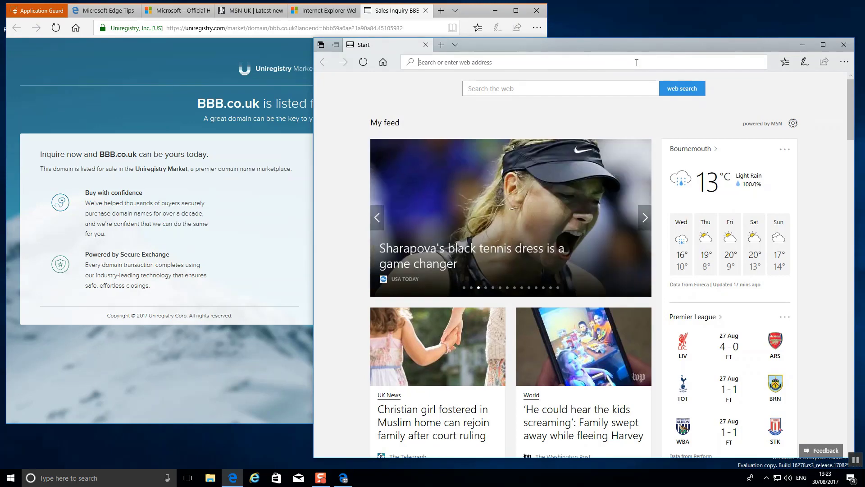
- Go to microsoft.com from the address bar suggestions in regular Edge
text(micro)
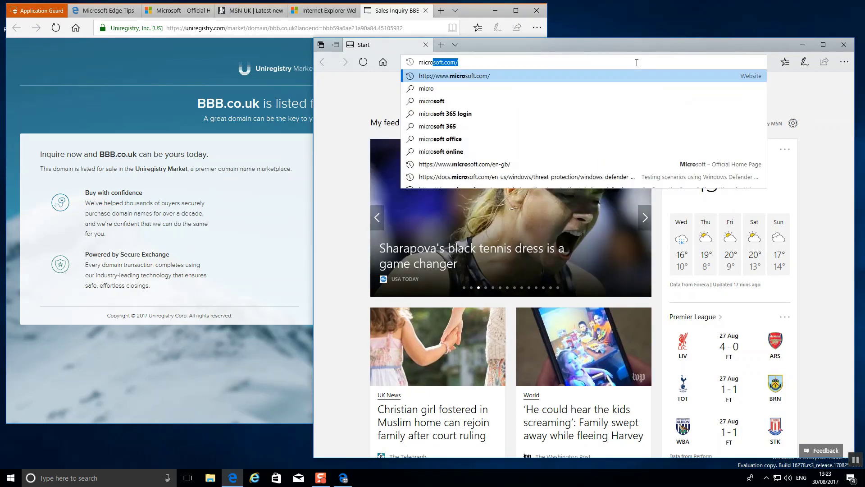
click(454, 76)
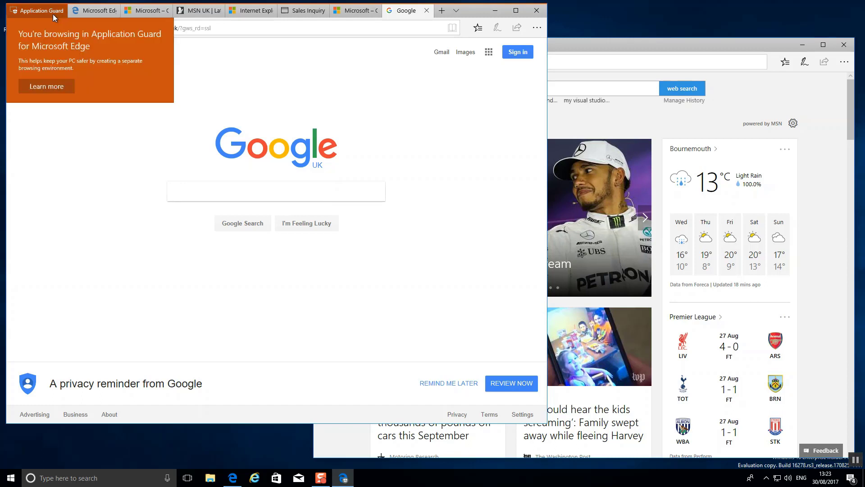
mouse_move(109, 92)
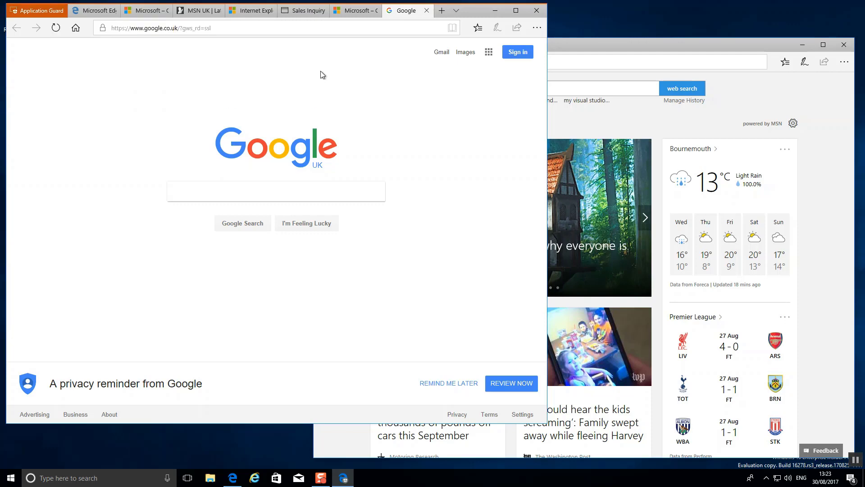
- Show the Application Guard window's Settings pane and scroll through its greyed-out options
click(535, 28)
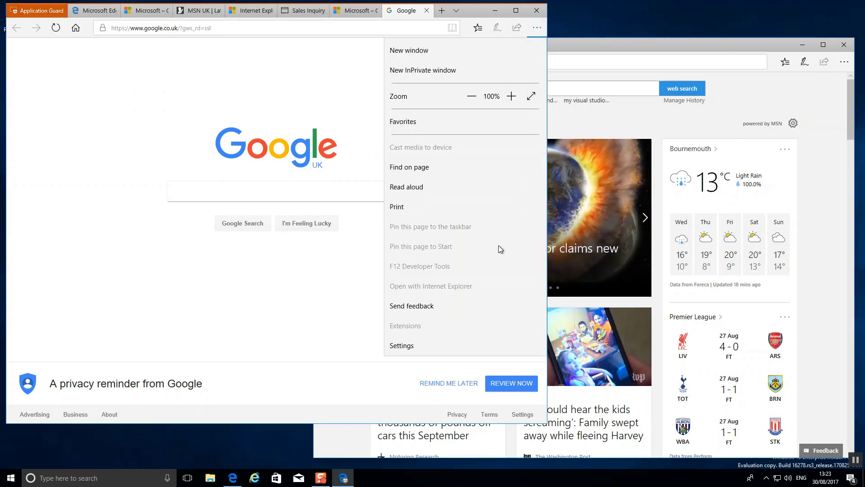
click(402, 345)
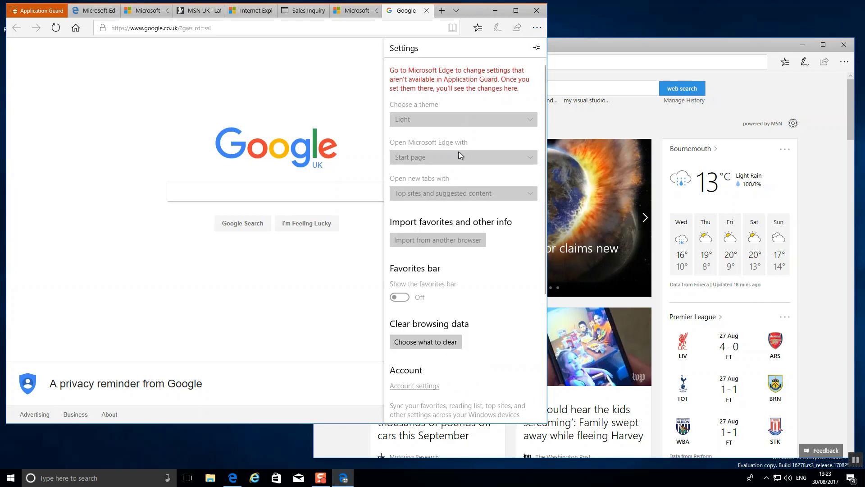
mouse_move(472, 111)
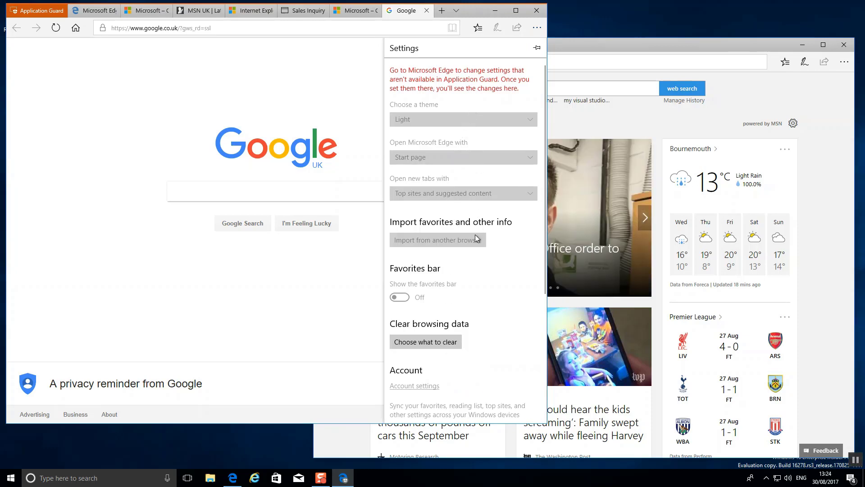
scroll(down, 3)
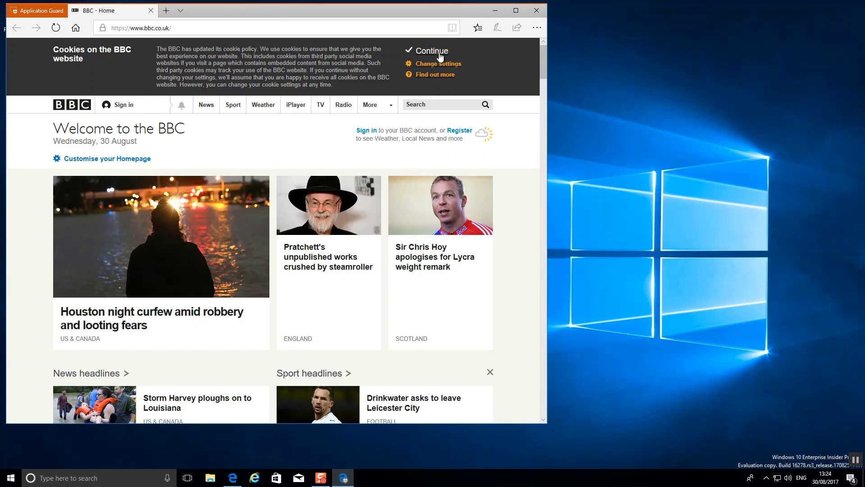
- Accept the BBC cookie notice and go to YouTube from the Bing search results
click(433, 51)
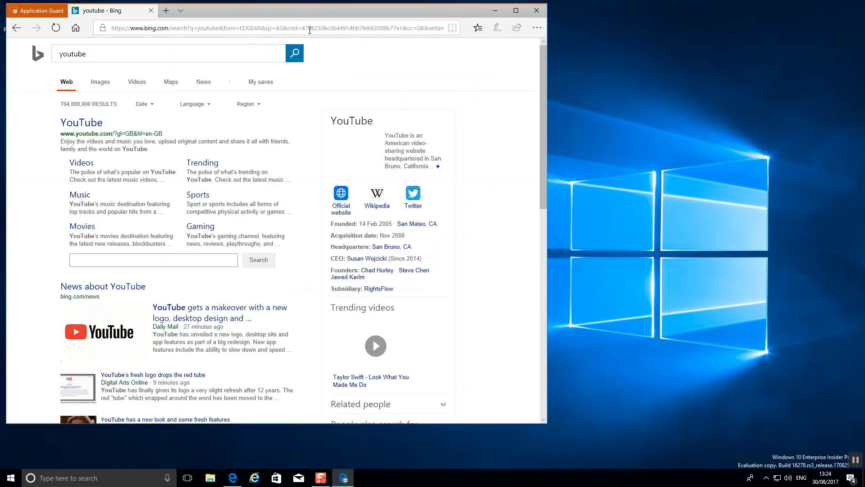
click(81, 121)
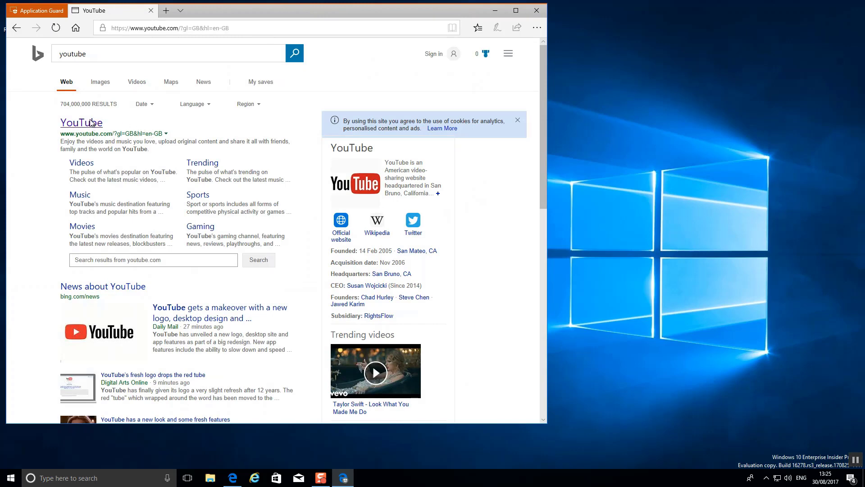
click(81, 122)
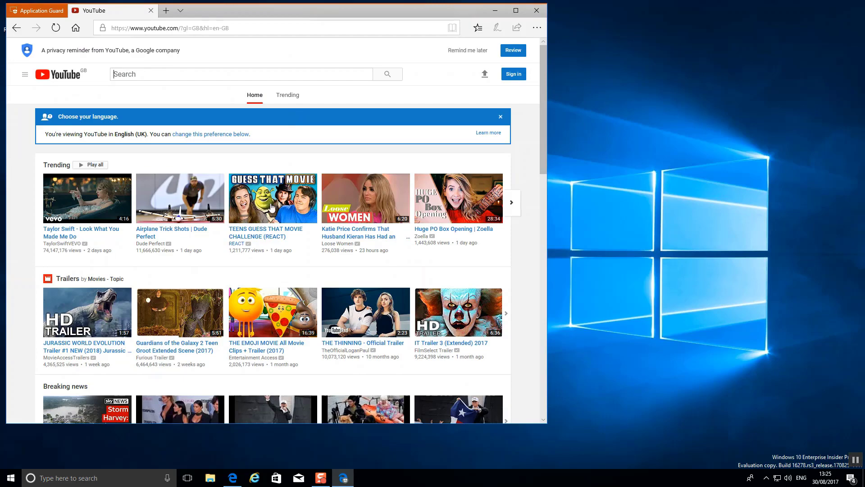
scroll(down, 3)
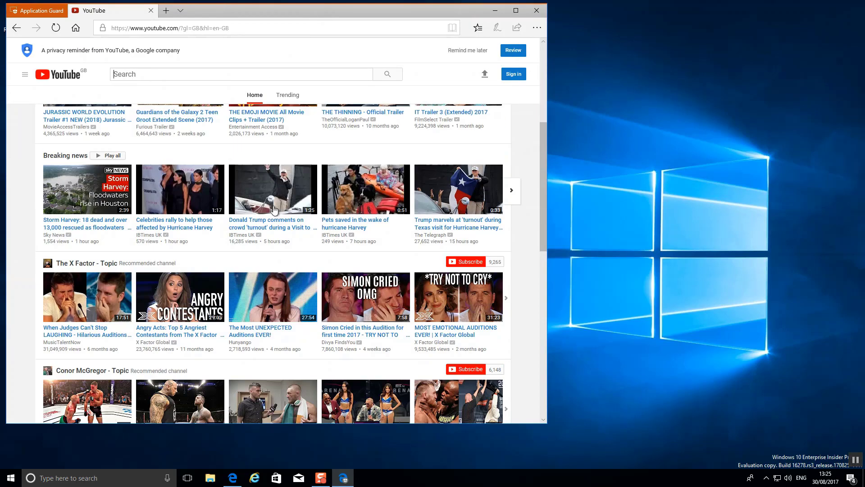
scroll(up, 3)
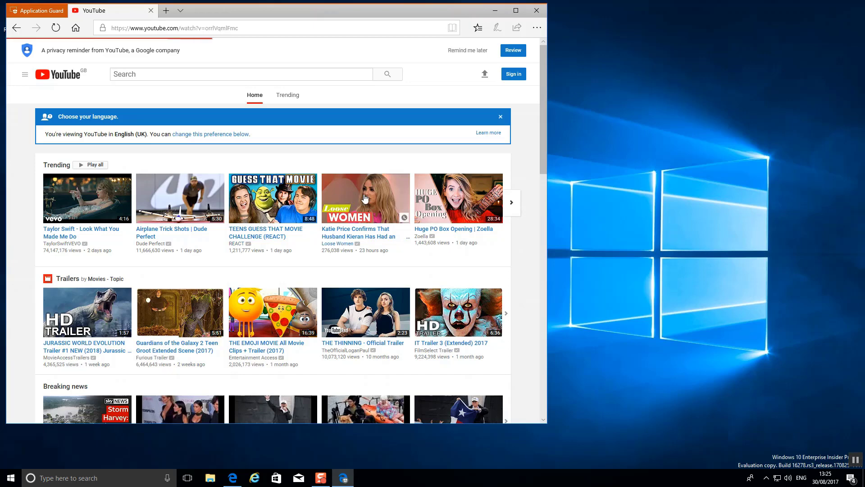
- Play the trending Loose Women video about Katie Price and skip its opening ad
click(365, 198)
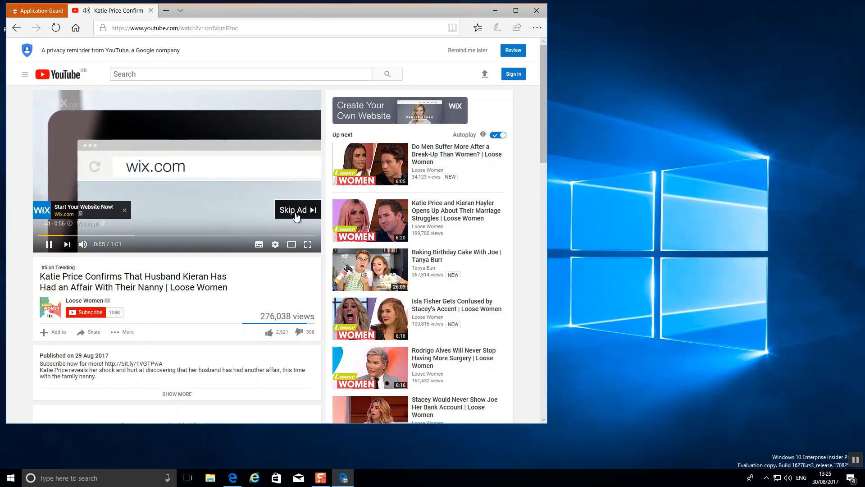
click(293, 210)
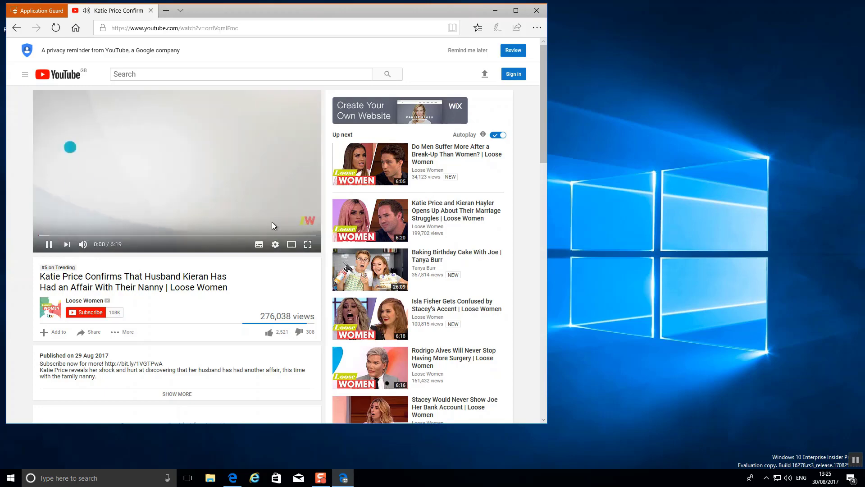